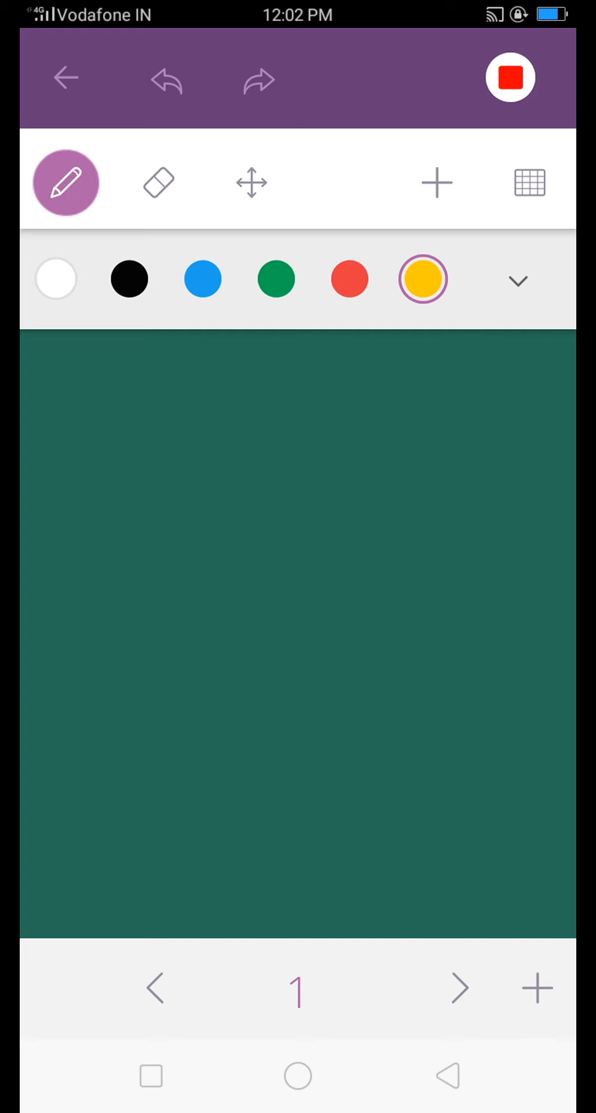
- Draw a yellow circle outline, then add a short blue stroke above it
{"action": "left_click_drag", "start_coordinate": [289, 477], "coordinate": [318, 468]}
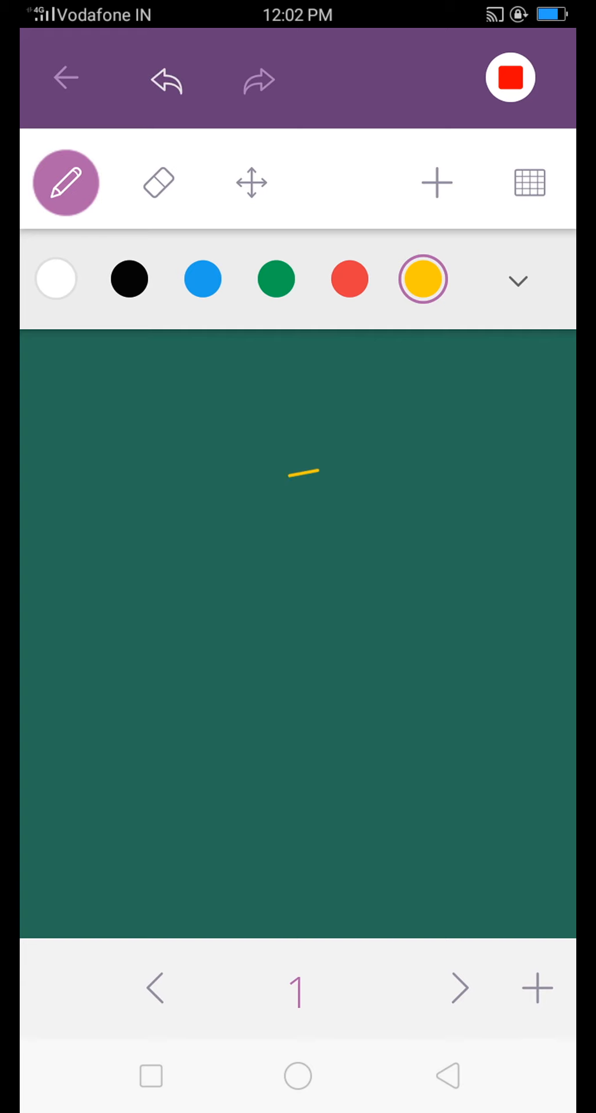
{"action": "left_click_drag", "start_coordinate": [316, 492], "coordinate": [376, 724]}
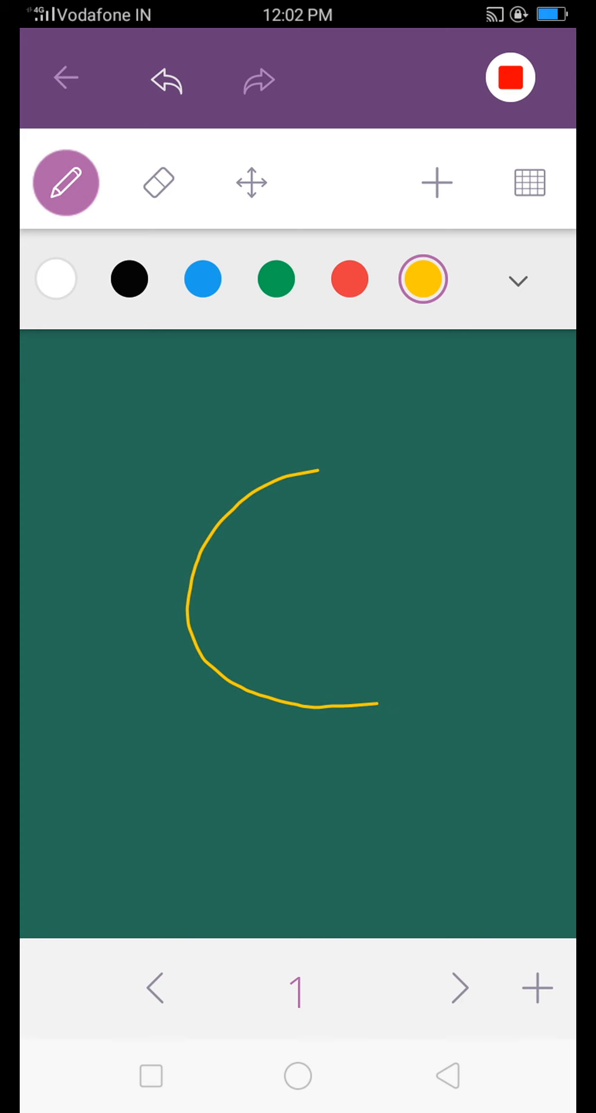
{"action": "left_click_drag", "start_coordinate": [312, 491], "coordinate": [429, 667]}
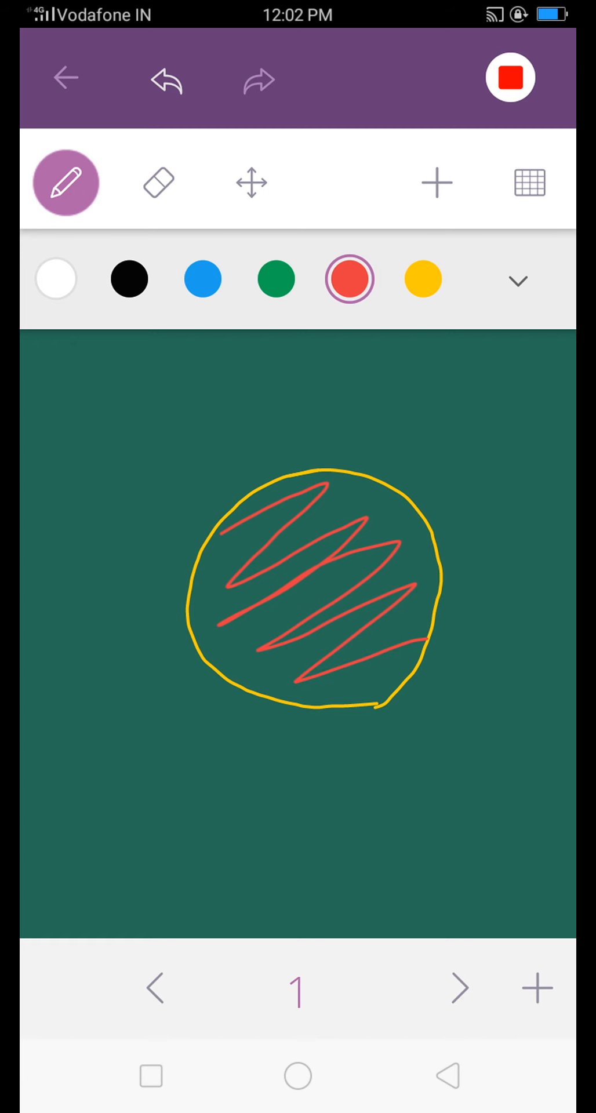
{"action": "left_click", "coordinate": [202, 279]}
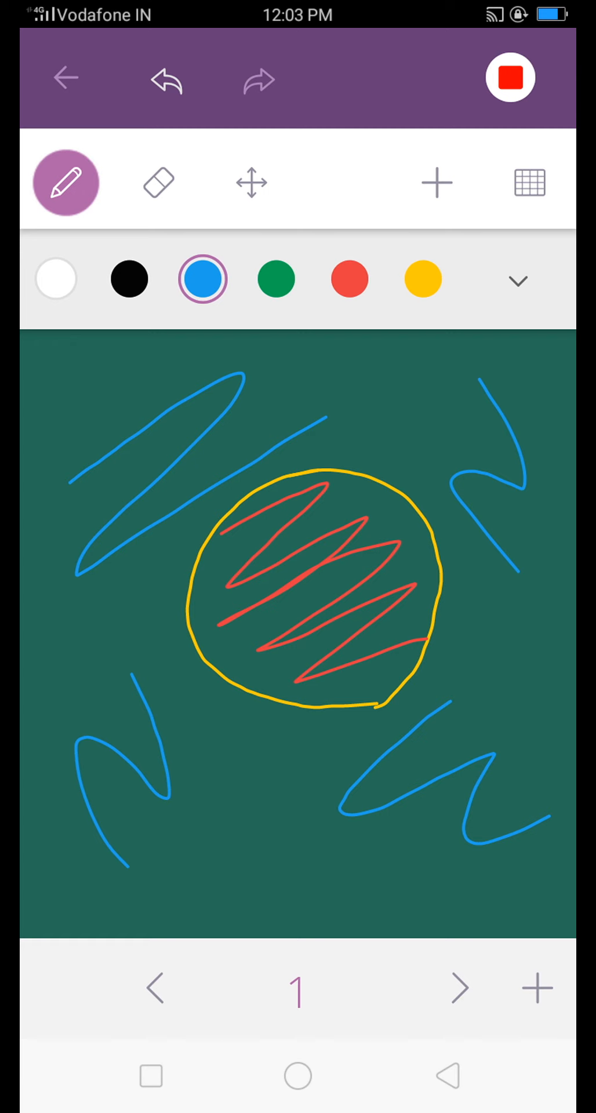
{"action": "left_click_drag", "start_coordinate": [305, 401], "coordinate": [376, 383]}
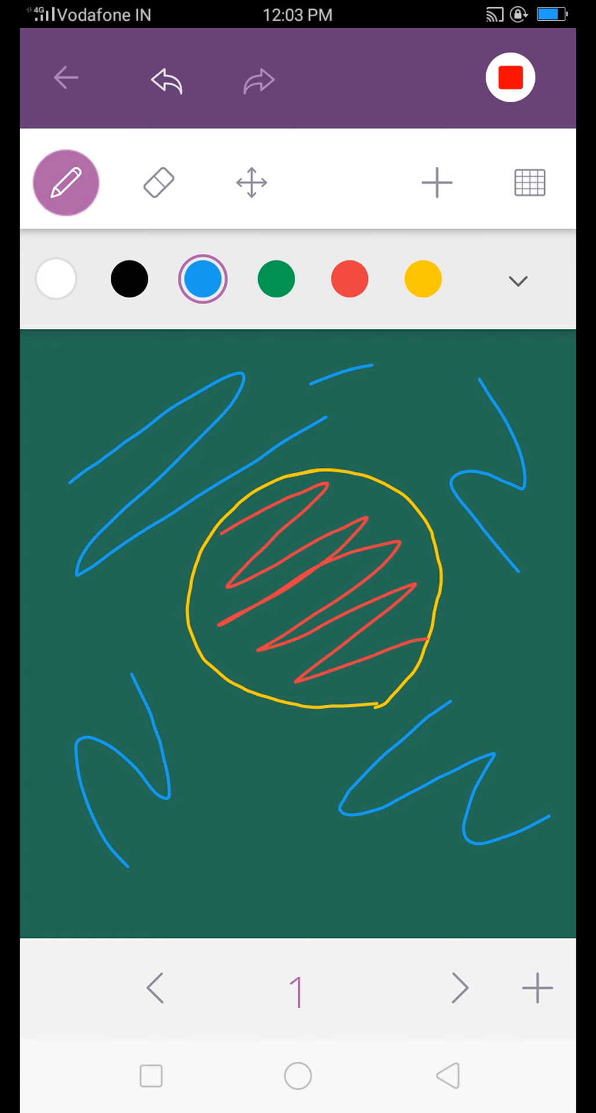
- Draw a black arrow pointing into the circle from above
{"action": "left_click", "coordinate": [129, 279]}
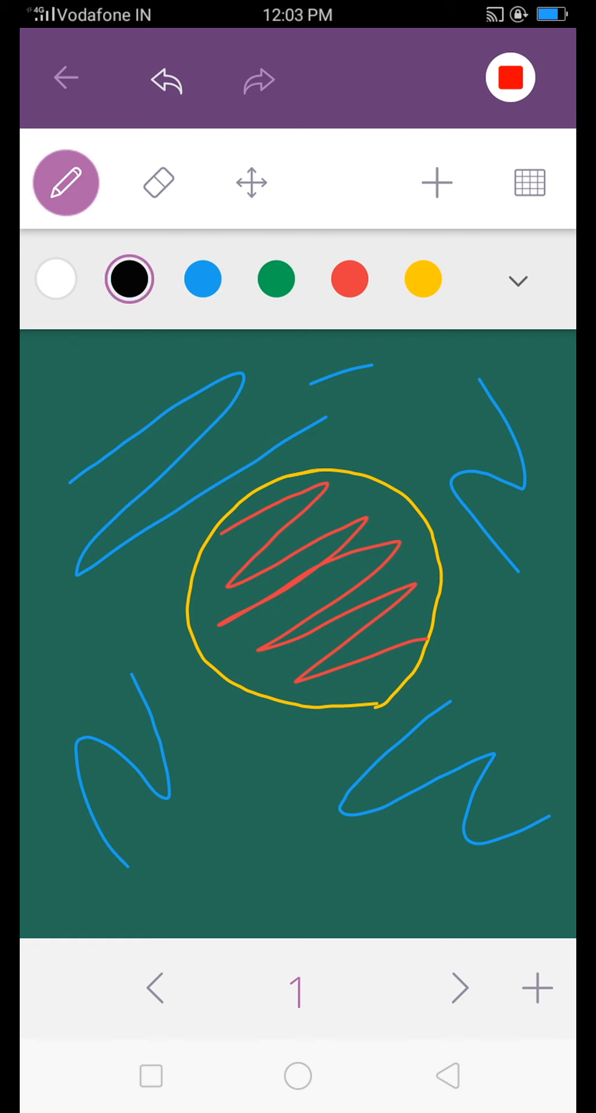
{"action": "left_click_drag", "start_coordinate": [405, 429], "coordinate": [380, 423]}
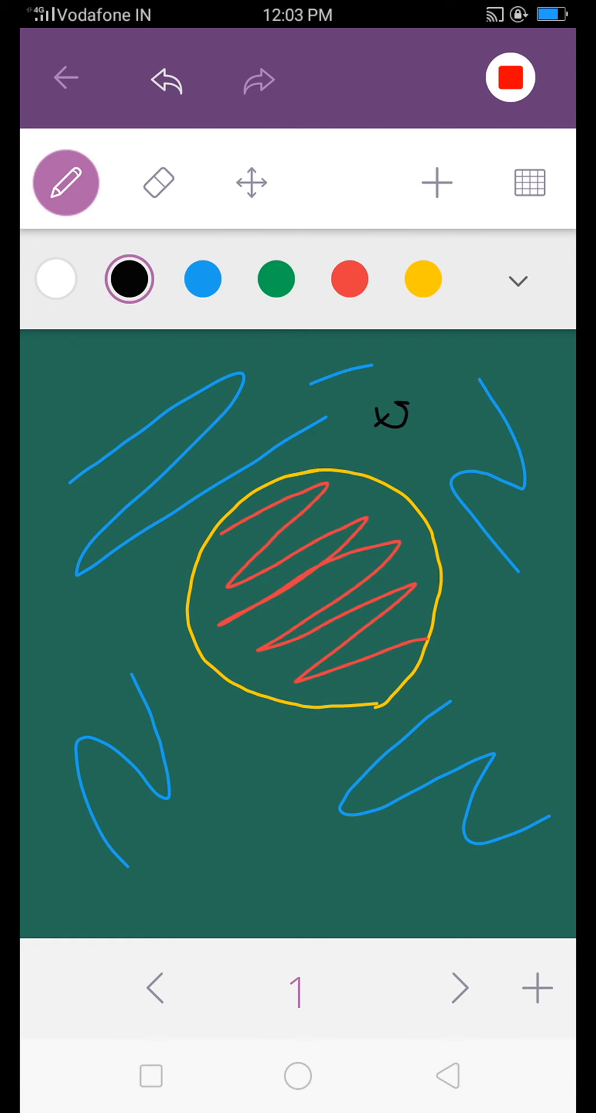
{"action": "left_click_drag", "start_coordinate": [372, 426], "coordinate": [412, 414]}
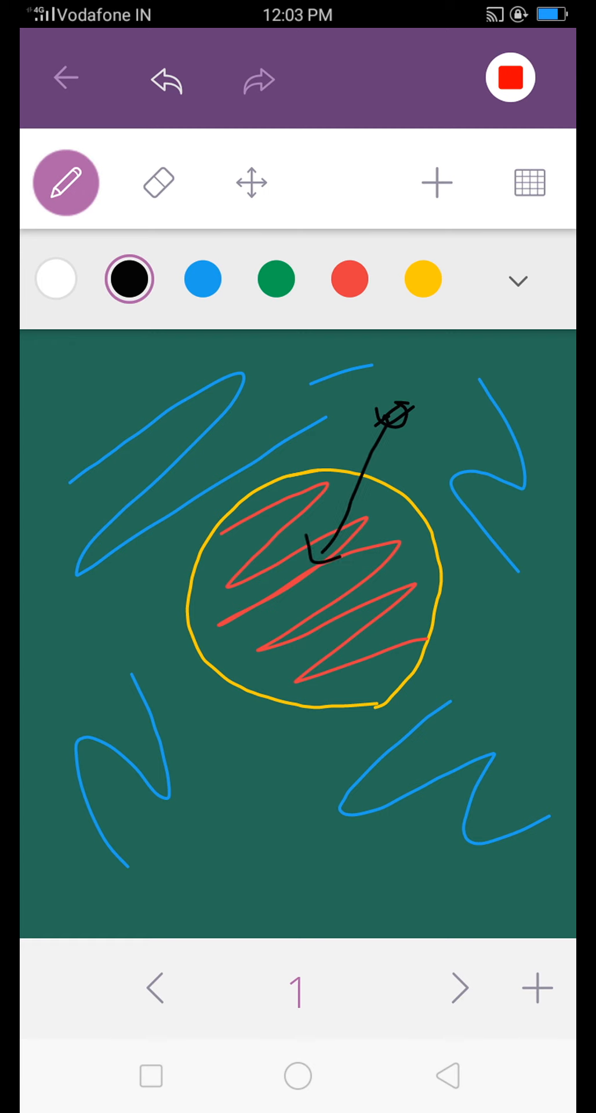
- Draw a small blue opening on the circle's upper edge
{"action": "left_click", "coordinate": [273, 279]}
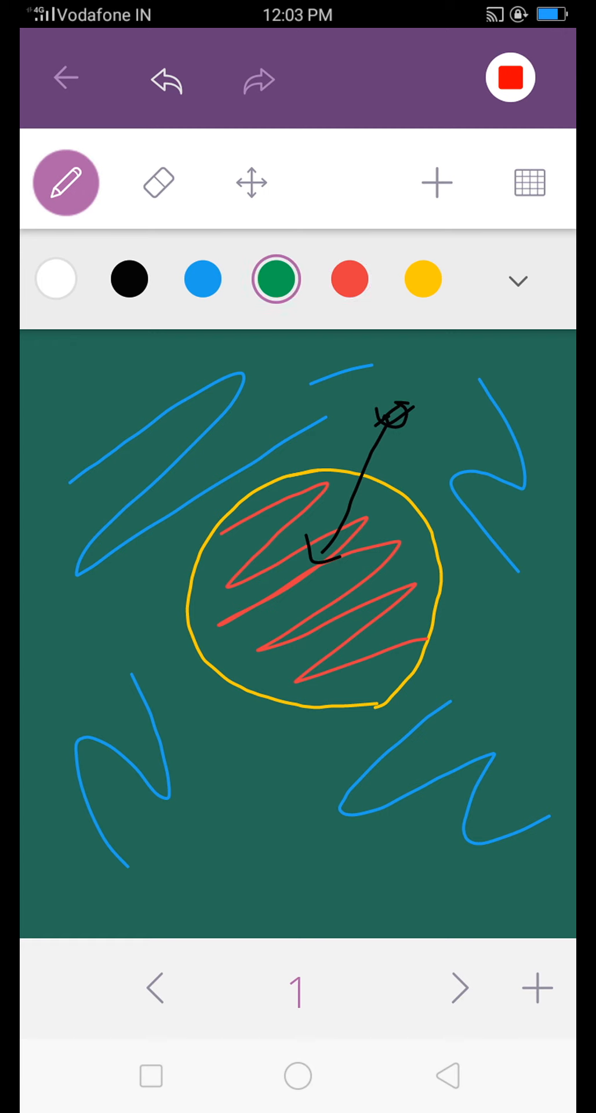
{"action": "left_click", "coordinate": [202, 279]}
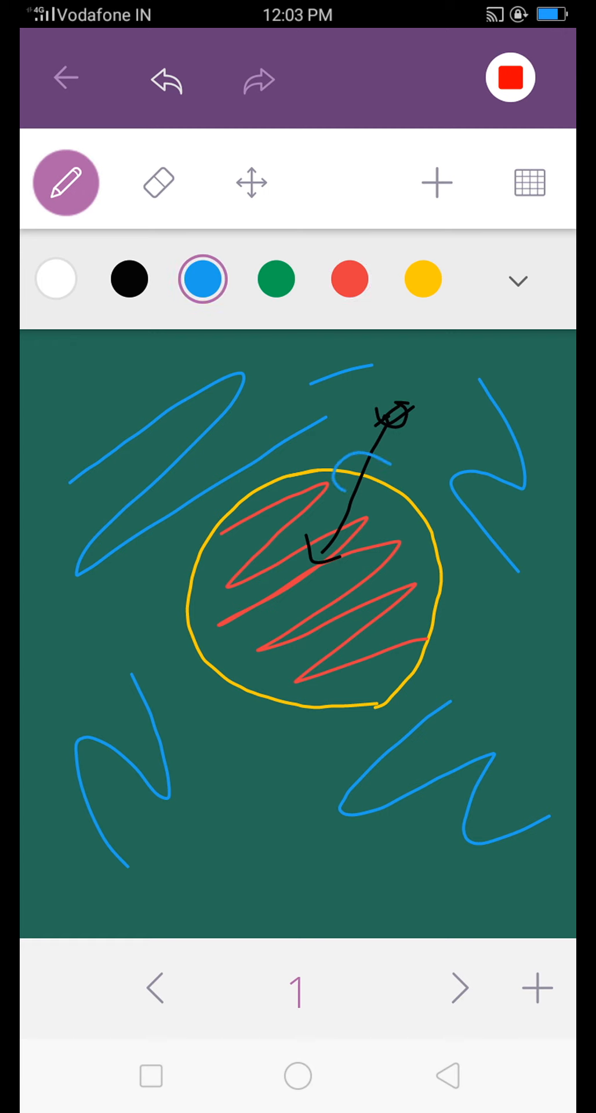
{"action": "left_click_drag", "start_coordinate": [341, 496], "coordinate": [408, 455]}
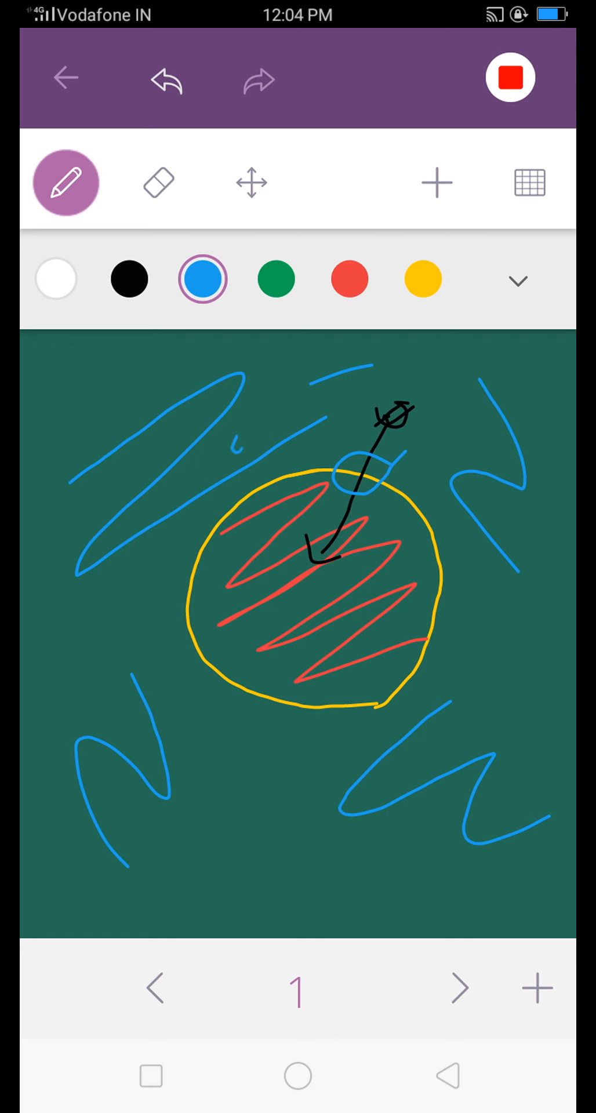
- Draw a crossed-out black line at upper left and a black arrow entering from the left
{"action": "left_click", "coordinate": [129, 278]}
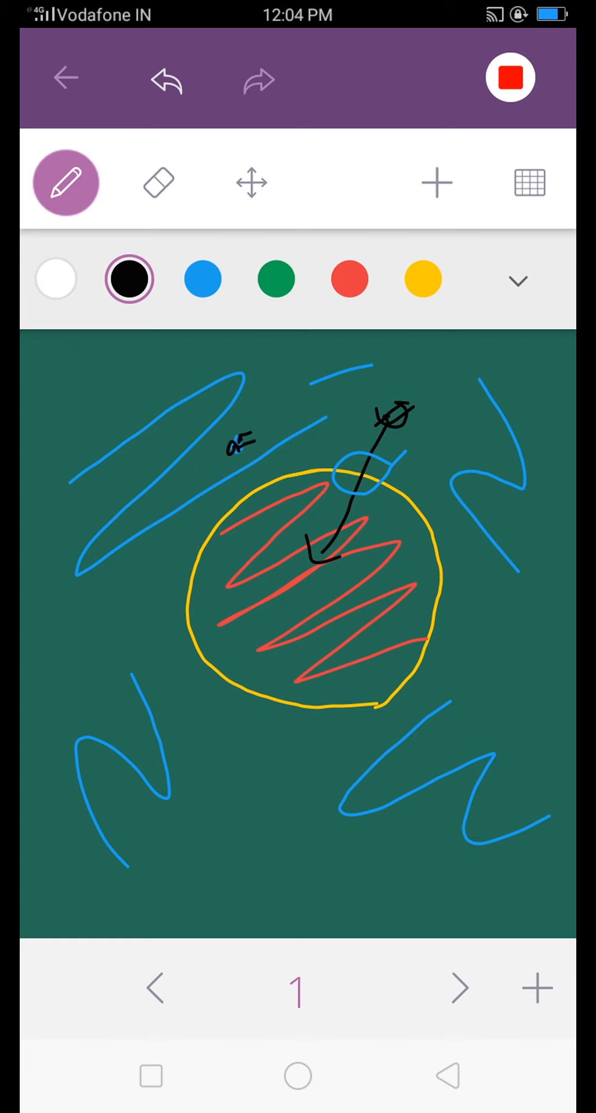
{"action": "left_click_drag", "start_coordinate": [248, 461], "coordinate": [284, 546]}
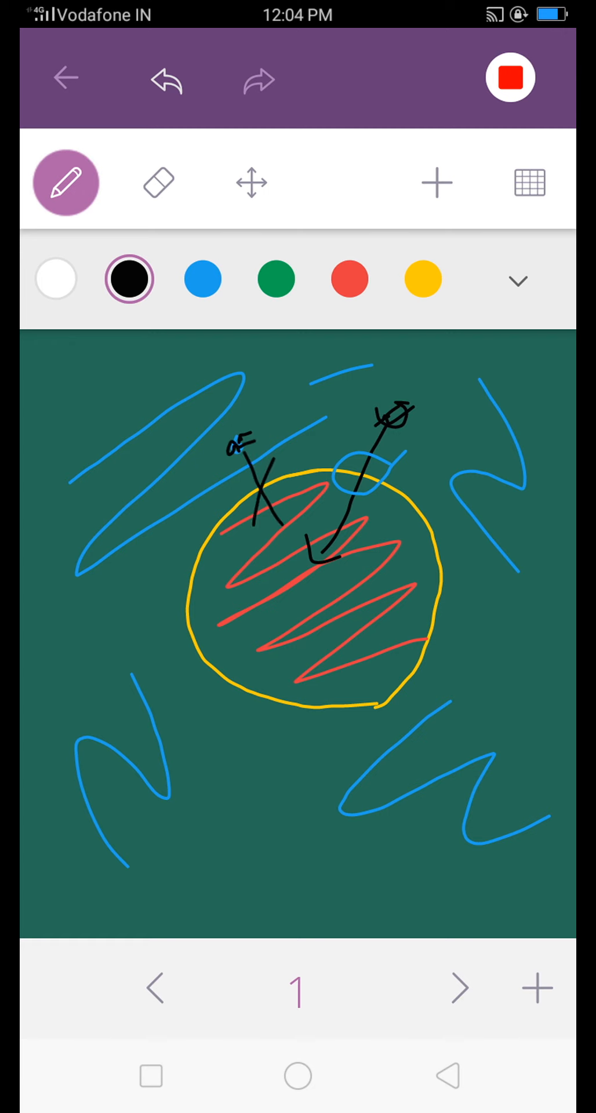
{"action": "left_click_drag", "start_coordinate": [227, 486], "coordinate": [291, 489]}
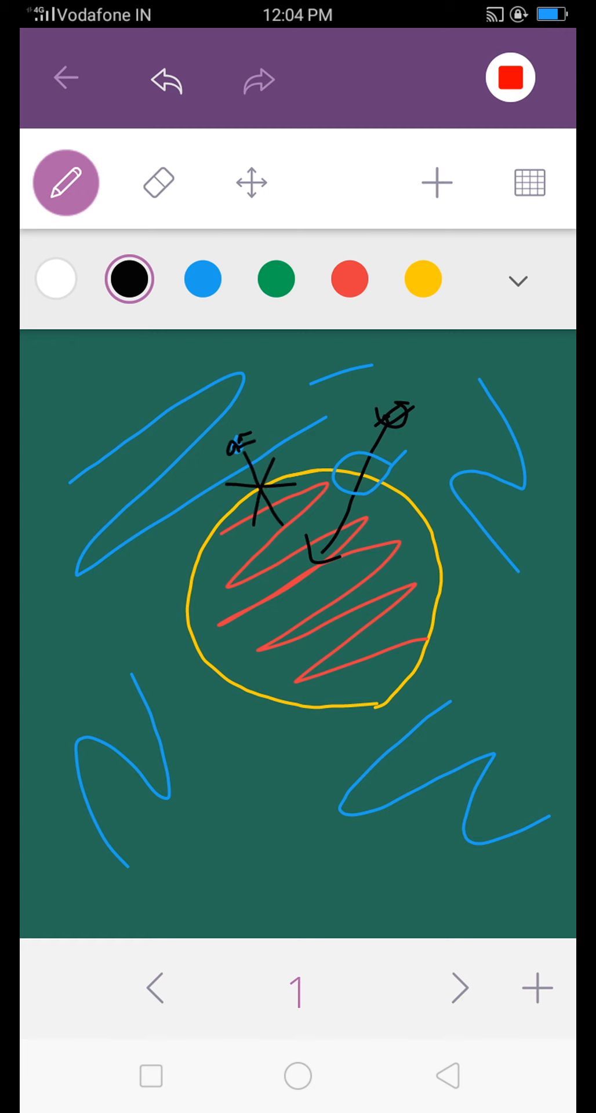
{"action": "left_click_drag", "start_coordinate": [117, 635], "coordinate": [124, 653]}
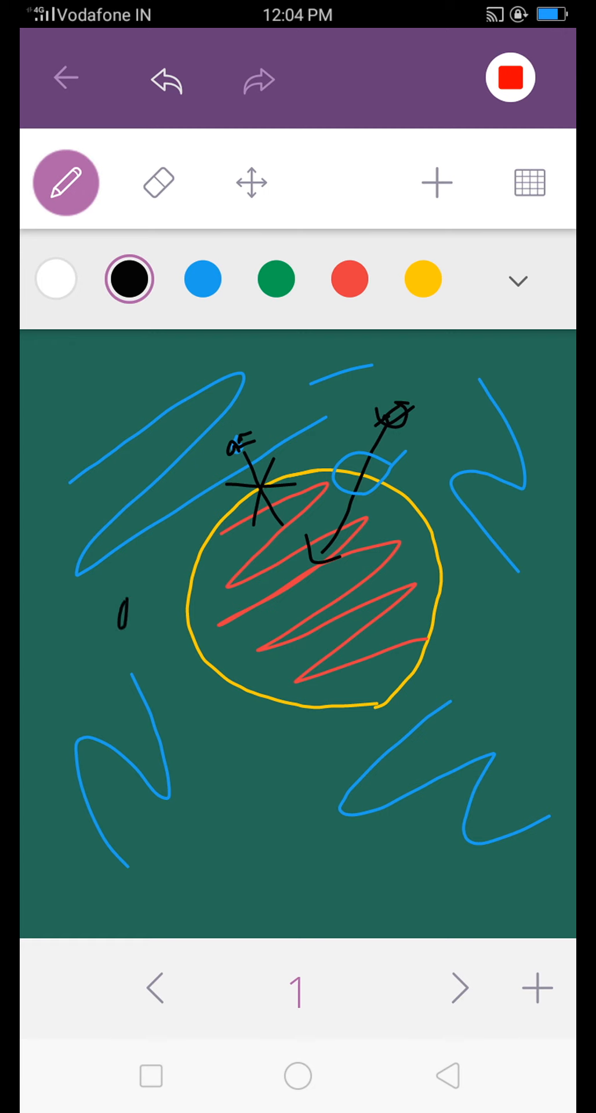
{"action": "left_click_drag", "start_coordinate": [124, 635], "coordinate": [266, 625]}
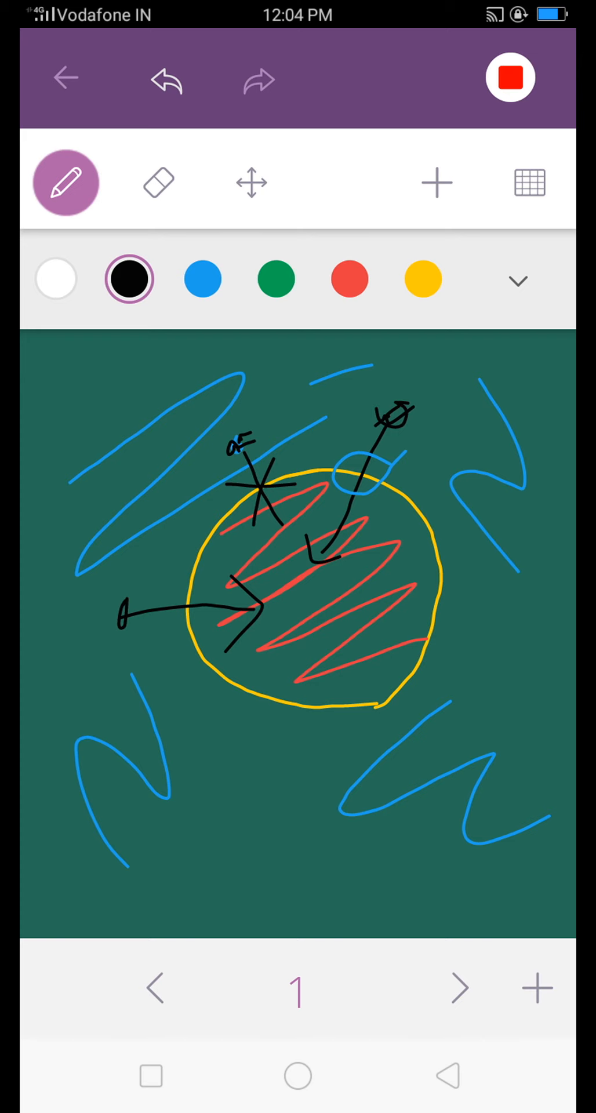
- Add page 2, switching ink through yellow, blue and black for the PLP drawing
{"action": "left_click", "coordinate": [535, 986]}
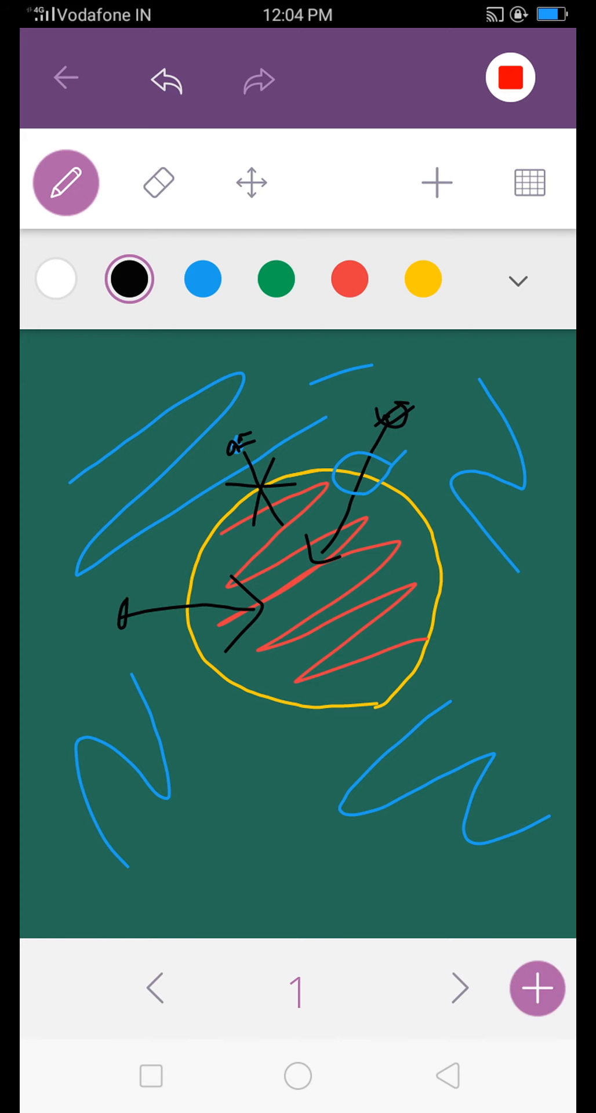
{"action": "left_click", "coordinate": [537, 988]}
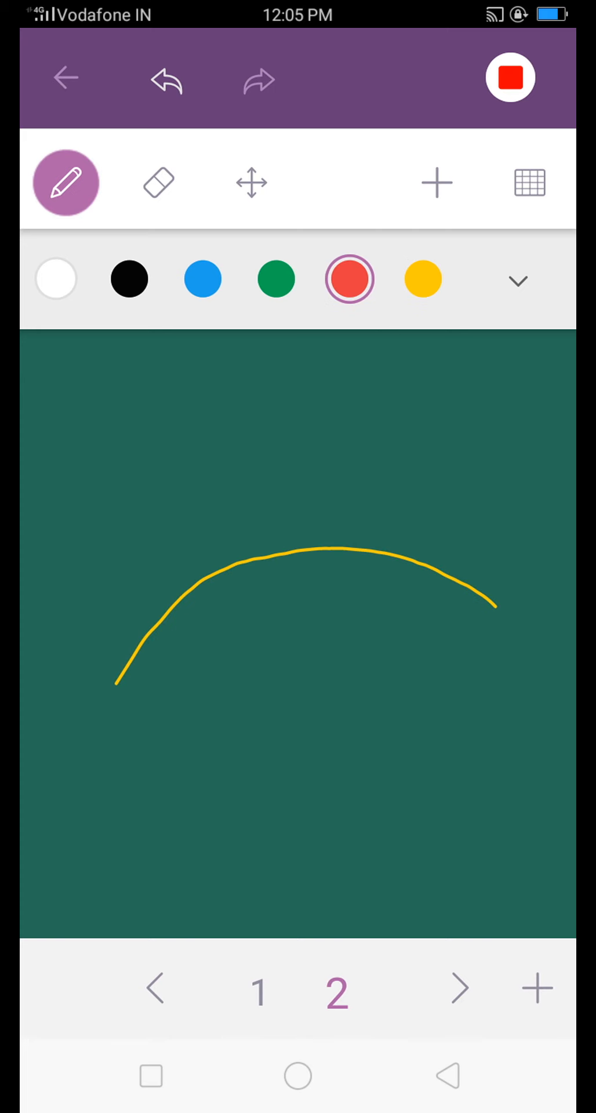
{"action": "left_click", "coordinate": [276, 278]}
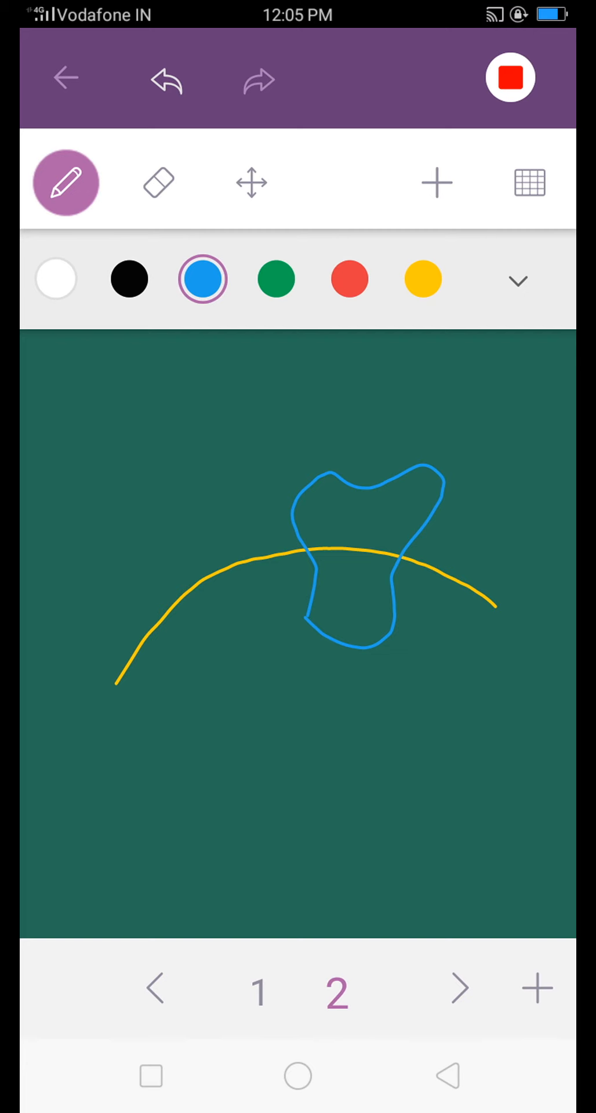
{"action": "left_click", "coordinate": [129, 278]}
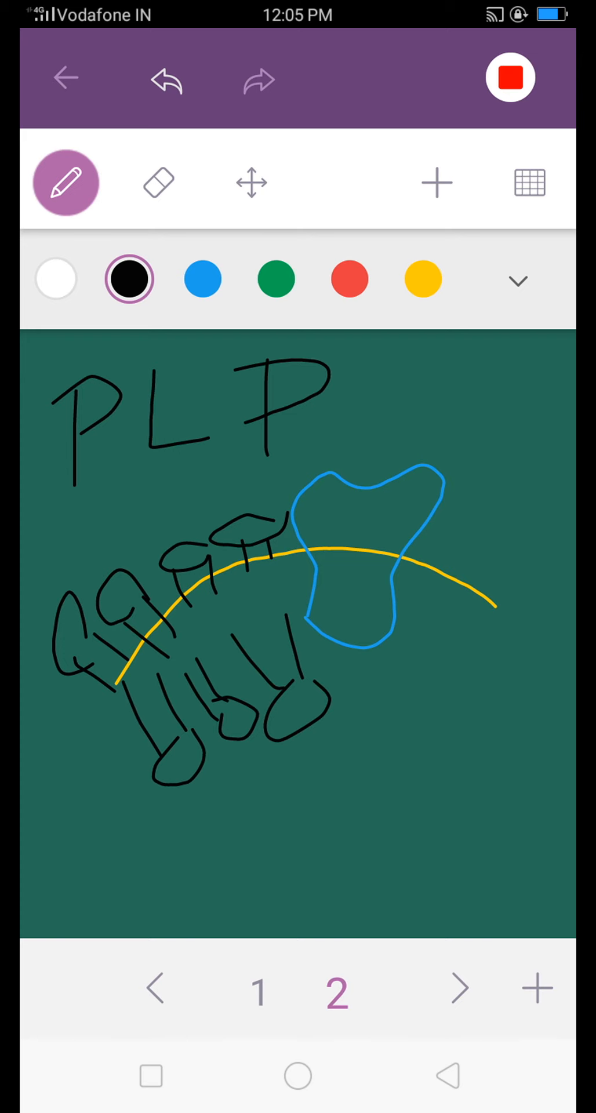
- Add blue marks inside the protein and handwrite 'Receptor' in blue beneath the membrane
{"action": "left_click", "coordinate": [201, 278]}
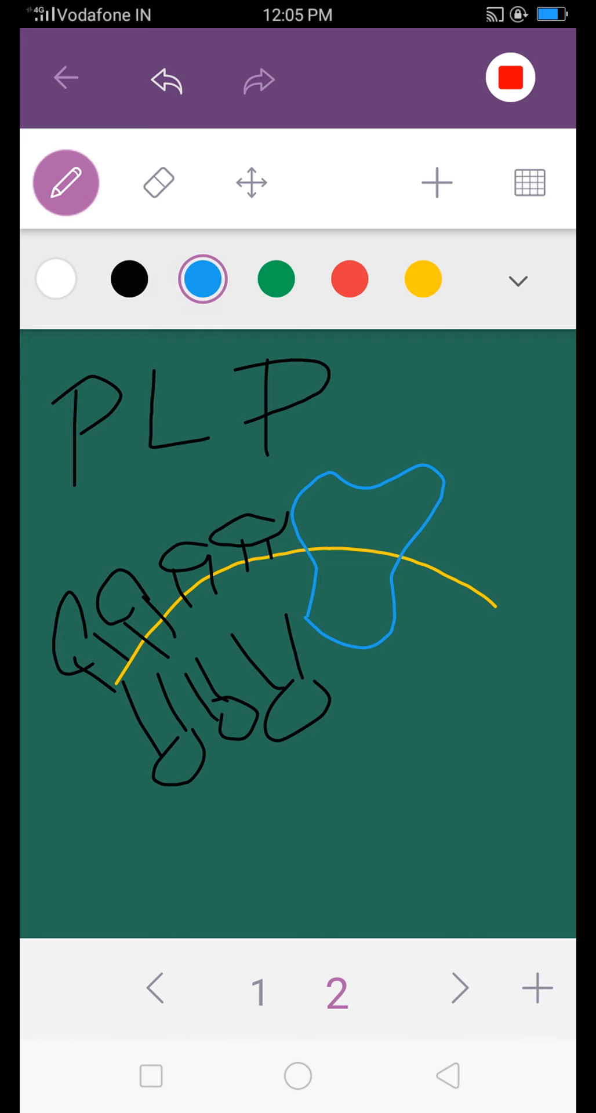
{"action": "left_click_drag", "start_coordinate": [341, 582], "coordinate": [383, 525]}
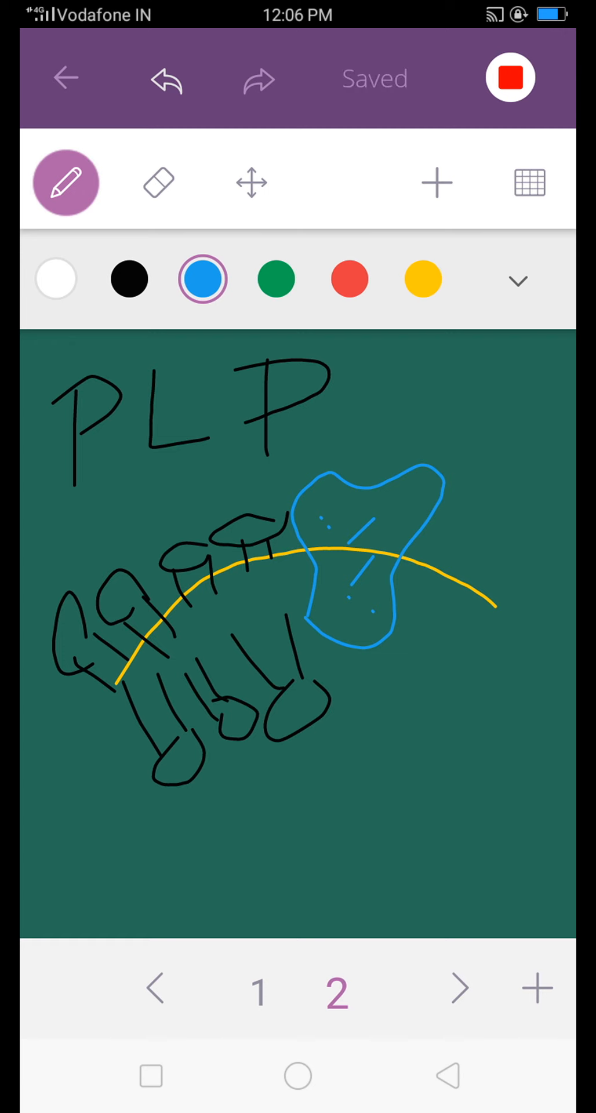
{"action": "left_click_drag", "start_coordinate": [50, 823], "coordinate": [121, 879]}
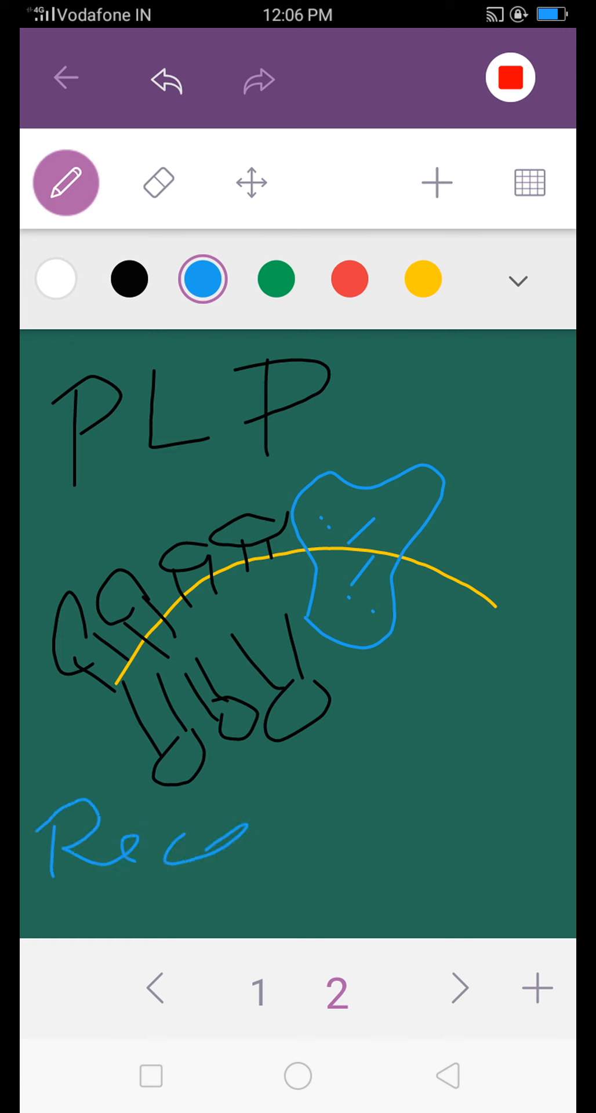
{"action": "left_click_drag", "start_coordinate": [241, 872], "coordinate": [348, 873]}
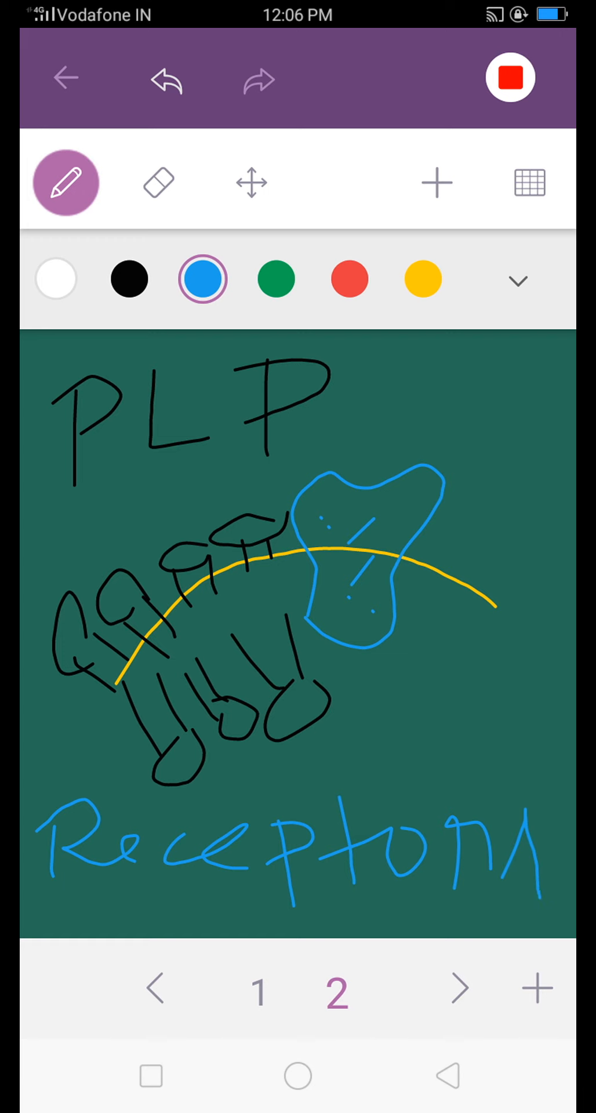
- Underline the receptor label in red, then stop recording to get the save prompt
{"action": "left_click", "coordinate": [348, 278]}
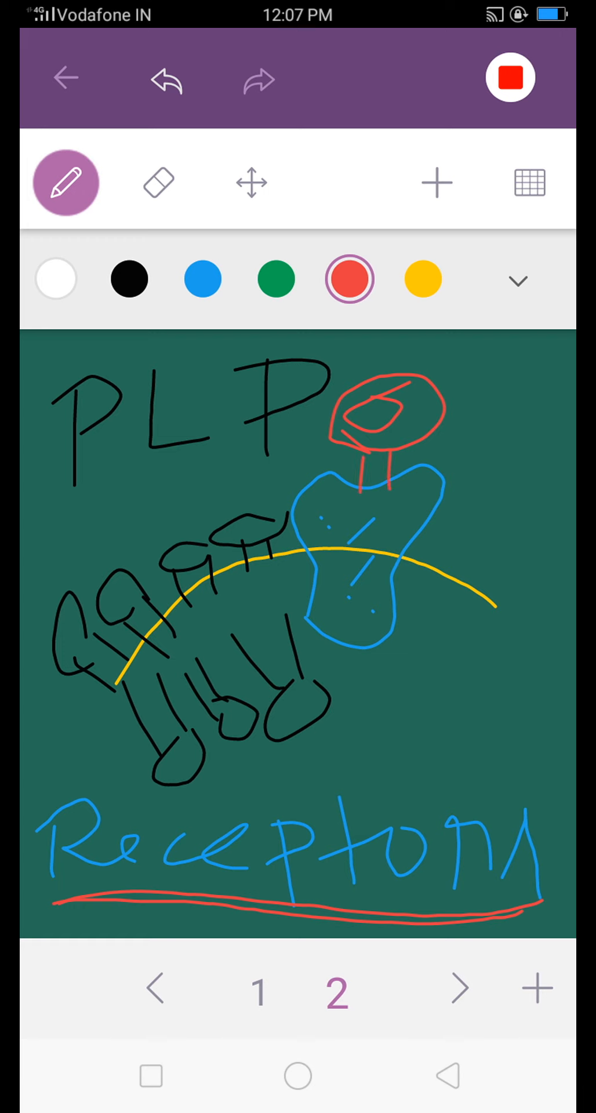
{"action": "left_click_drag", "start_coordinate": [386, 692], "coordinate": [365, 738]}
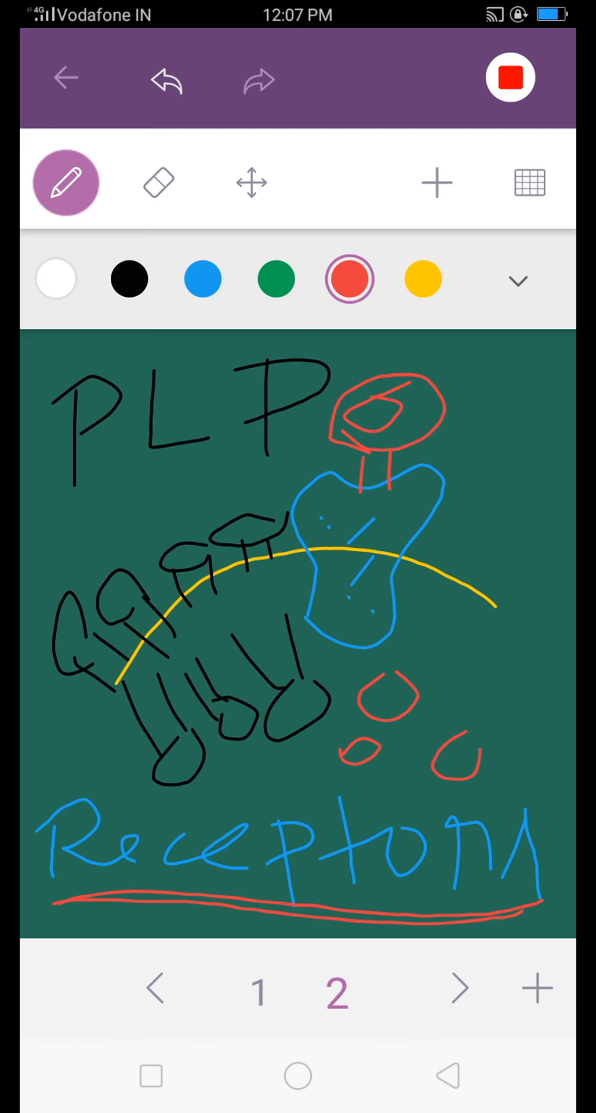
{"action": "left_click", "coordinate": [510, 77]}
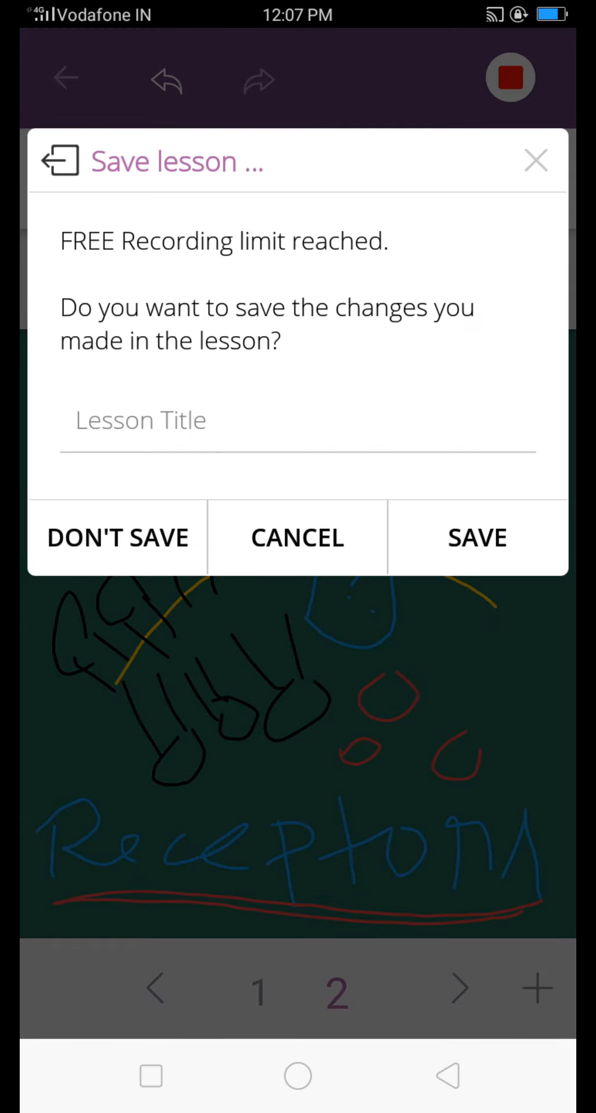